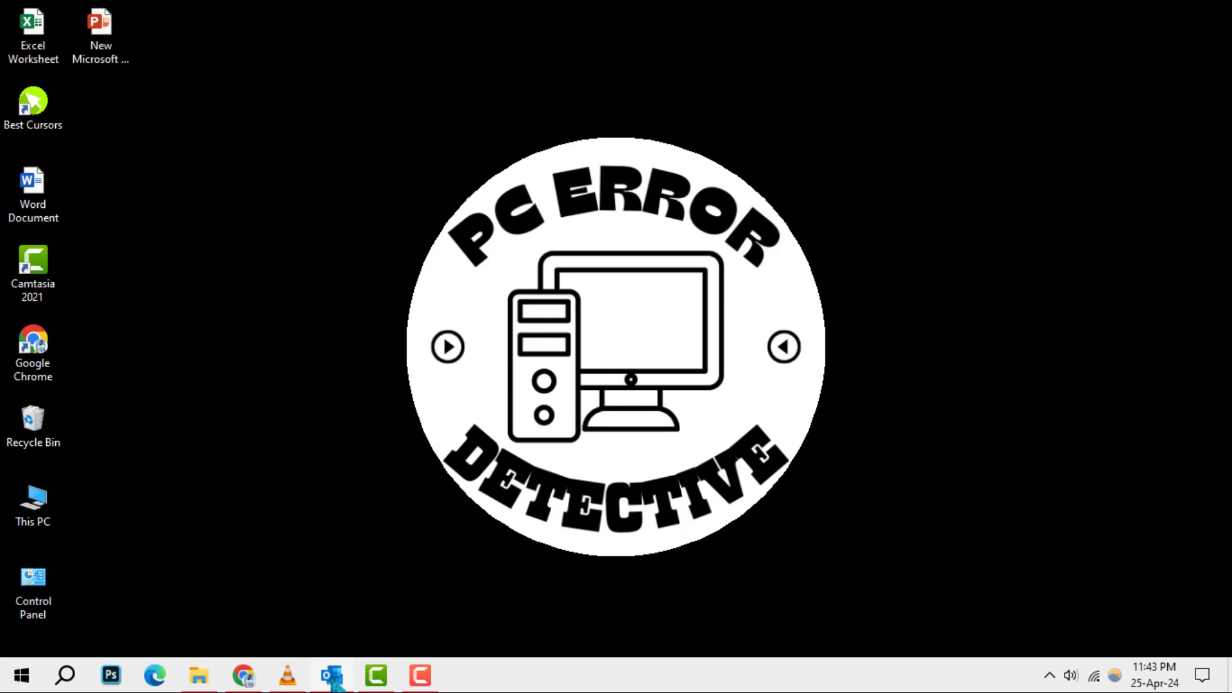
Launch Outlook from the taskbar and switch from the calendar to the mail inbox.
click(331, 674)
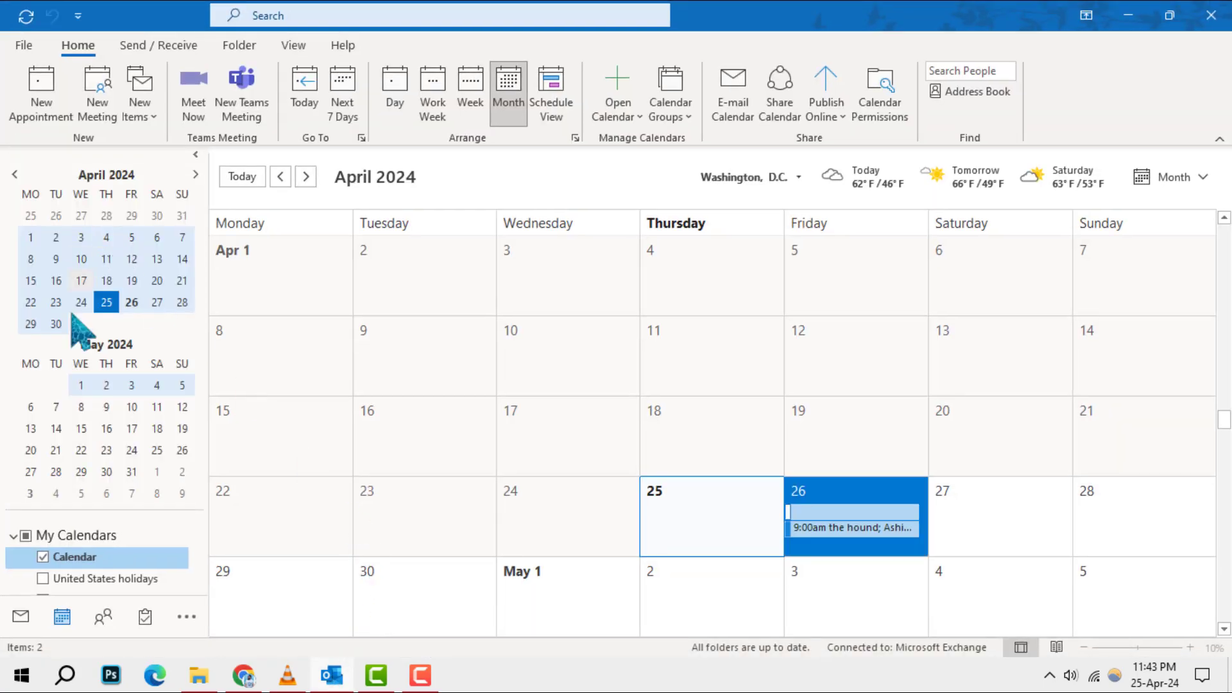
click(20, 617)
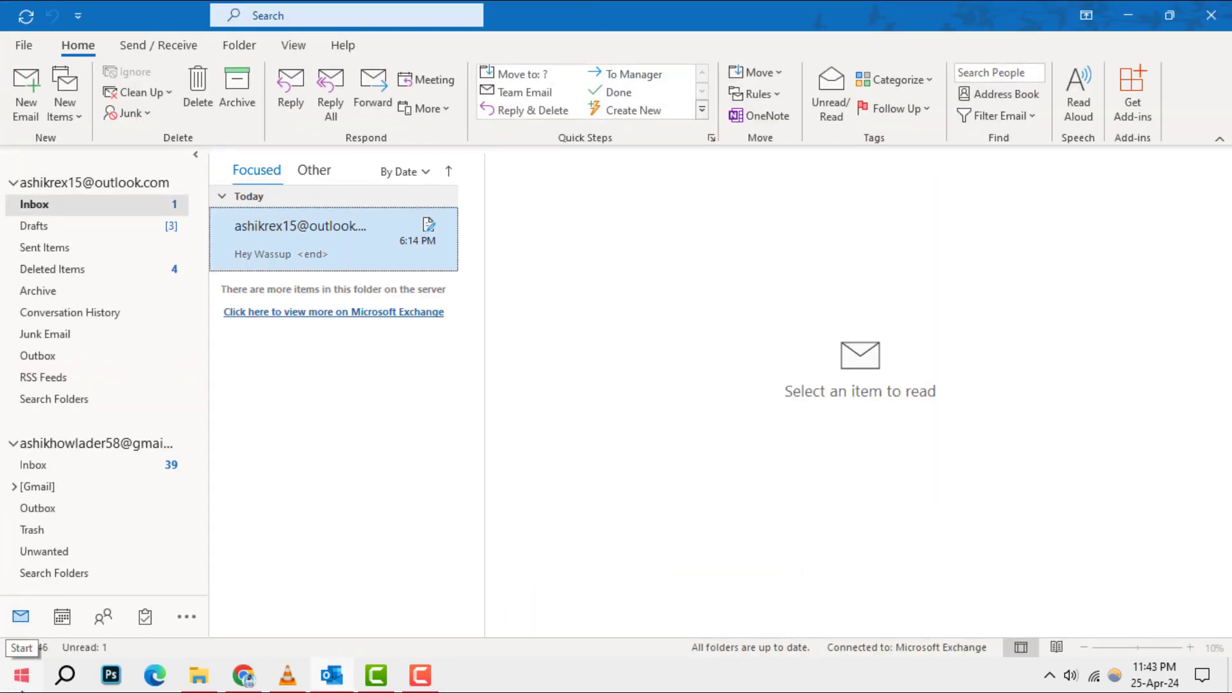
Switch to the Calendar showing April 2024 in Month view.
click(62, 616)
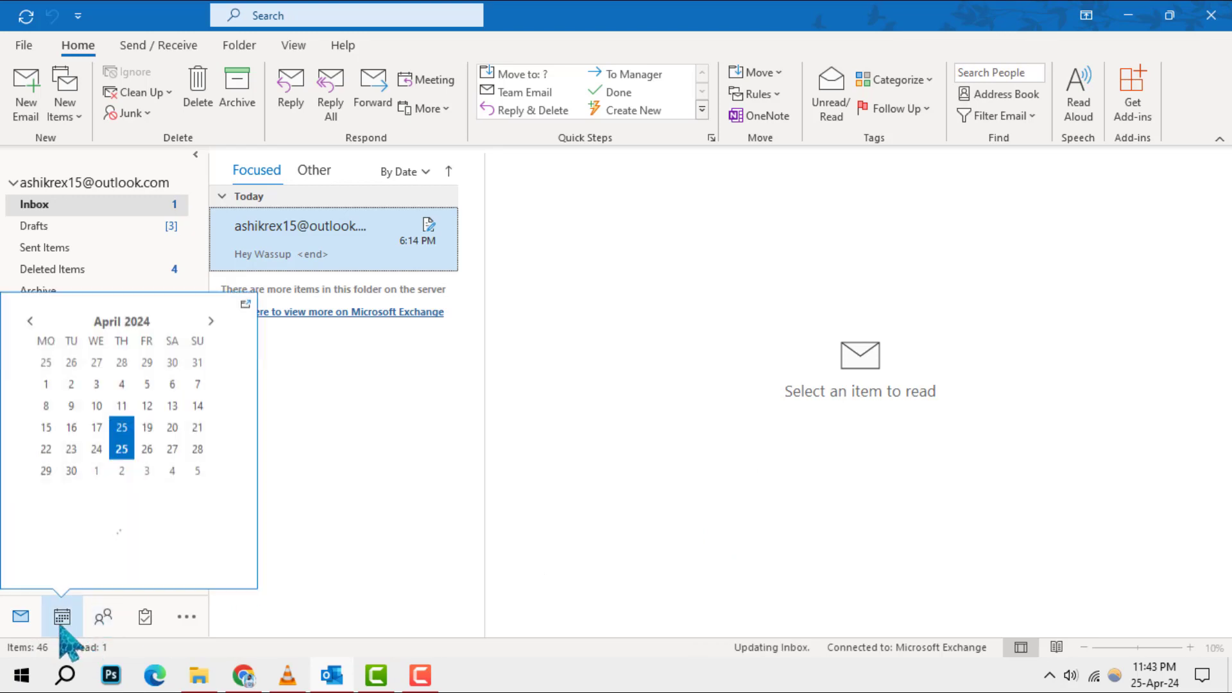
click(62, 616)
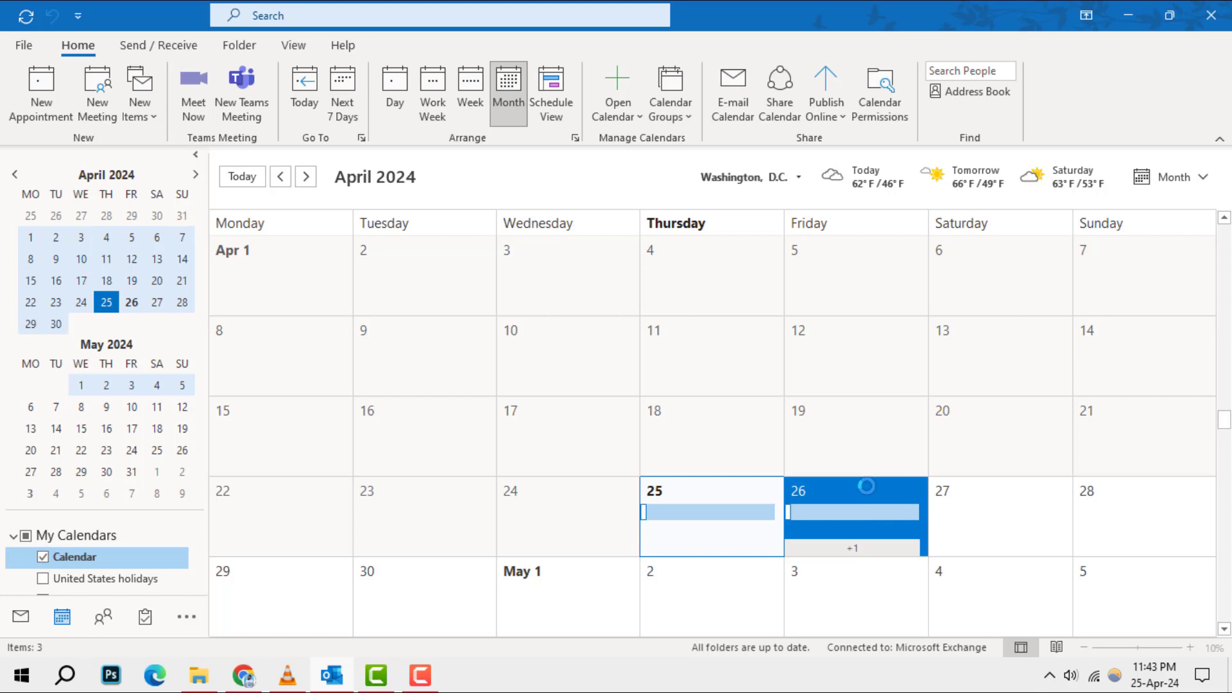
Create a new all-day event on April 26 and forward it by email.
double_click(852, 518)
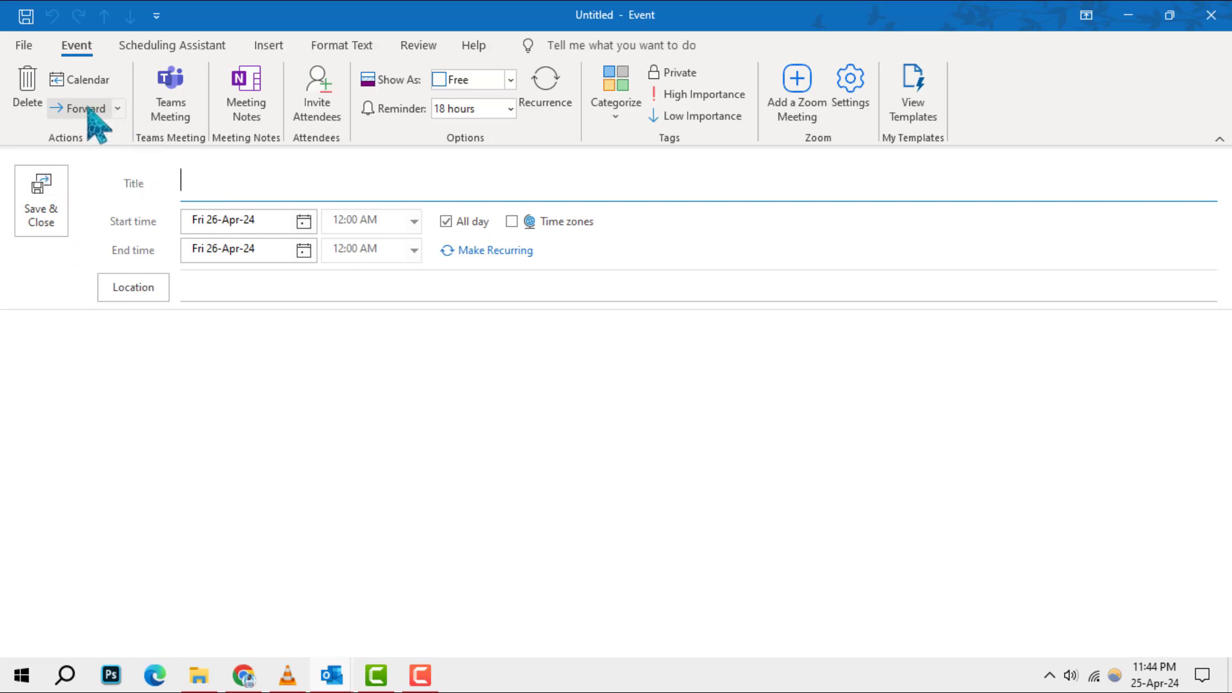
click(81, 108)
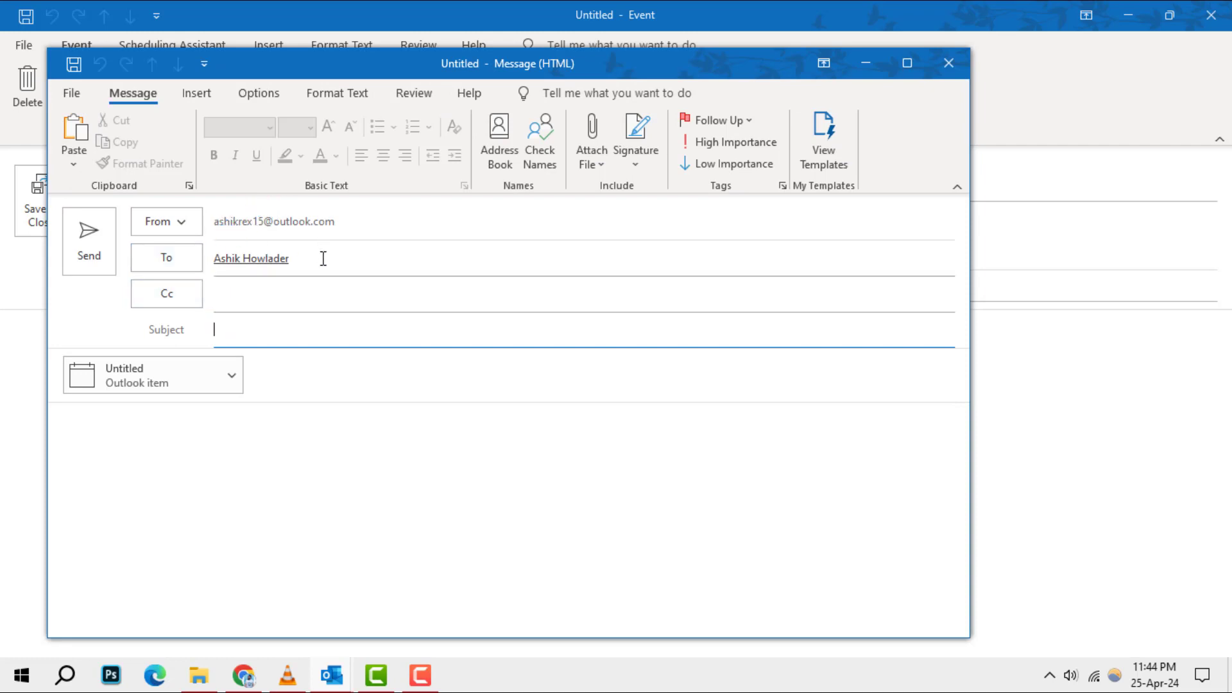
Write 'Hi check it.' in the message body and dismiss the calendar reminder.
click(252, 258)
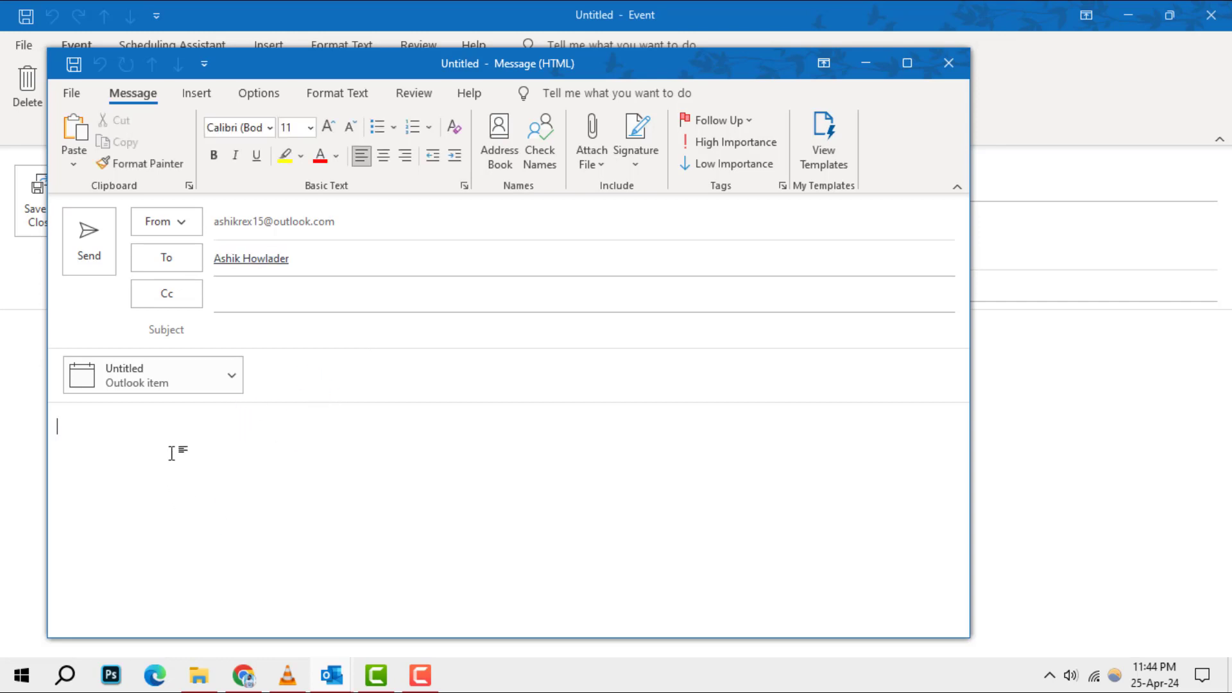
text(Hi)
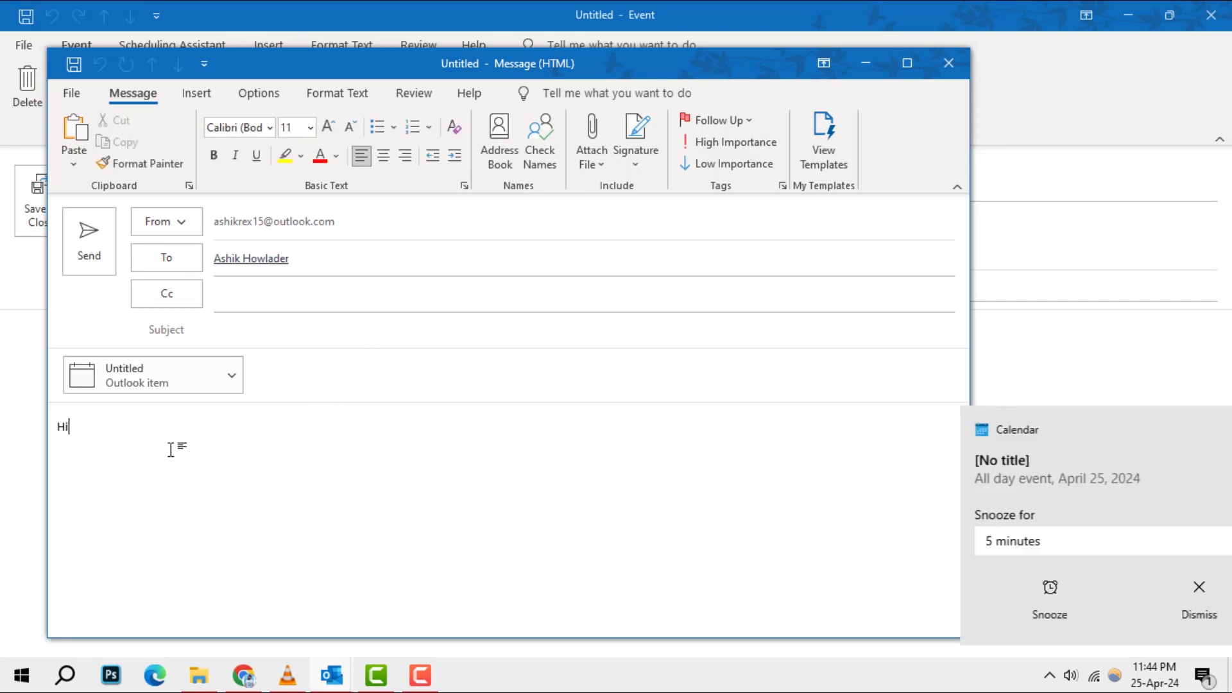
text(che)
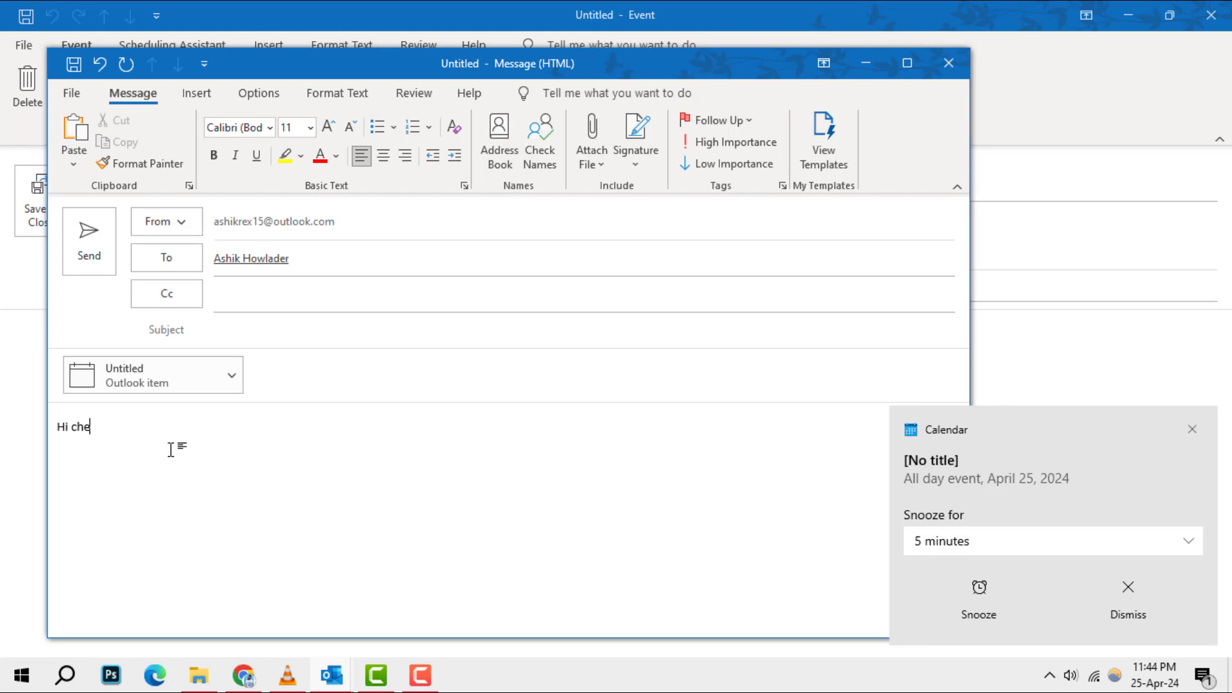
text(ck it.)
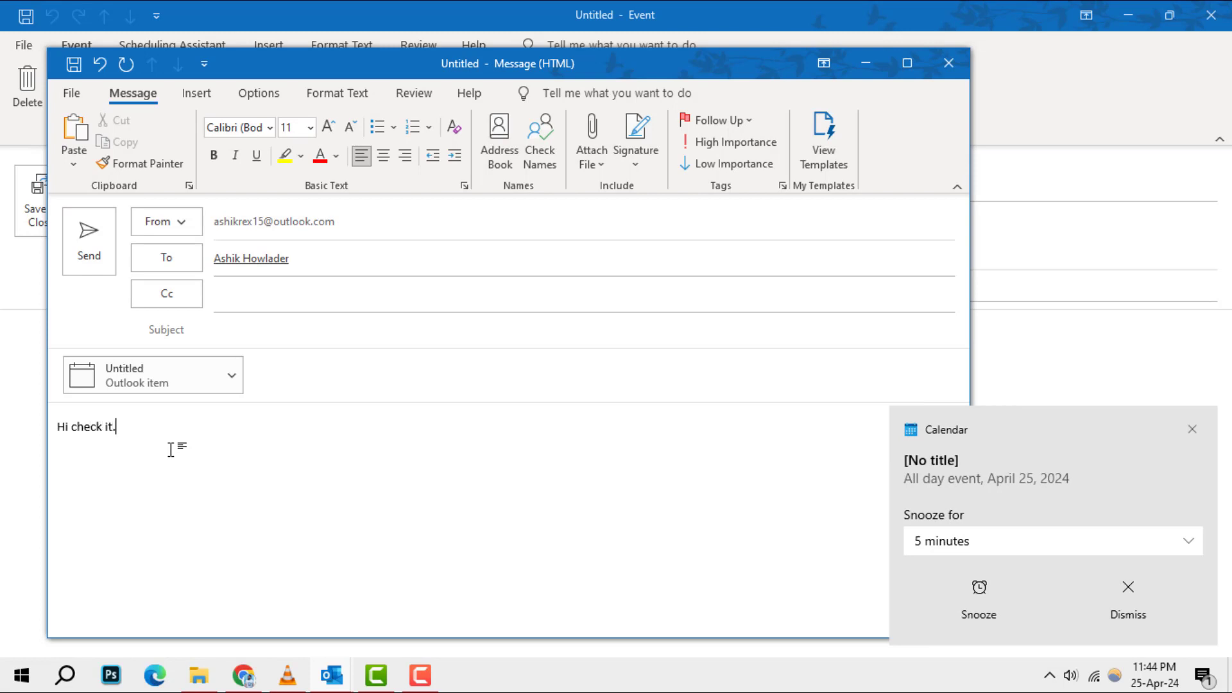
click(1127, 596)
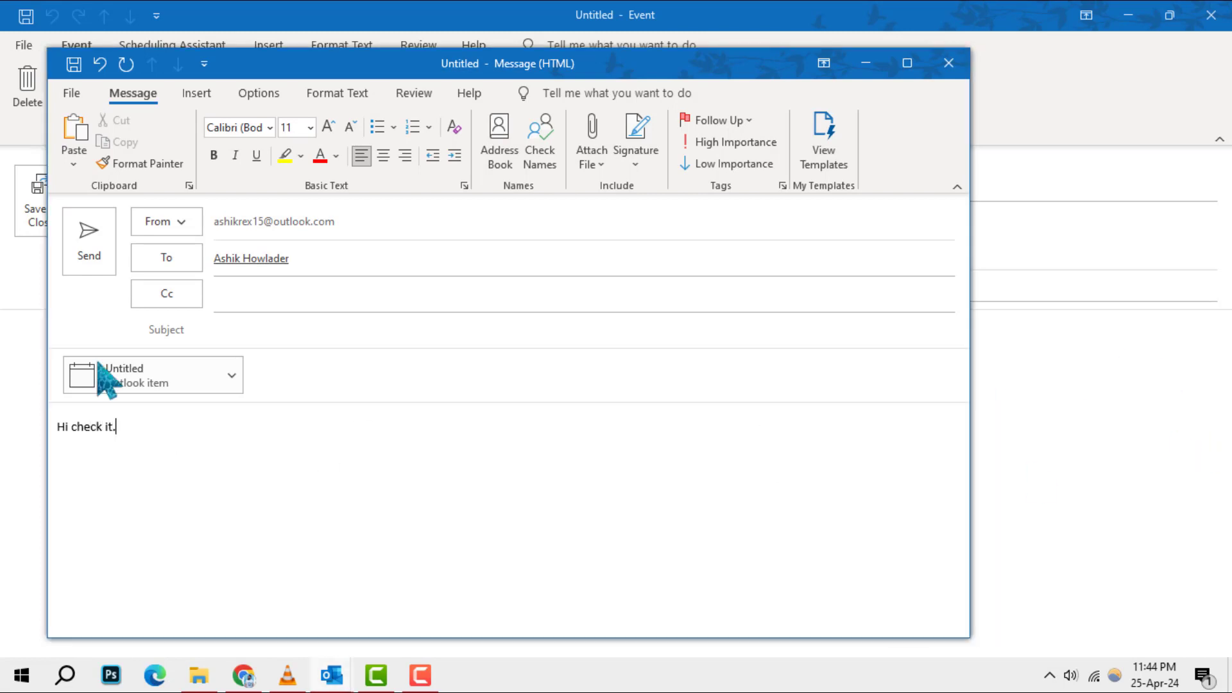
Send the message and confirm Send Anyway at the no-subject warning.
click(89, 240)
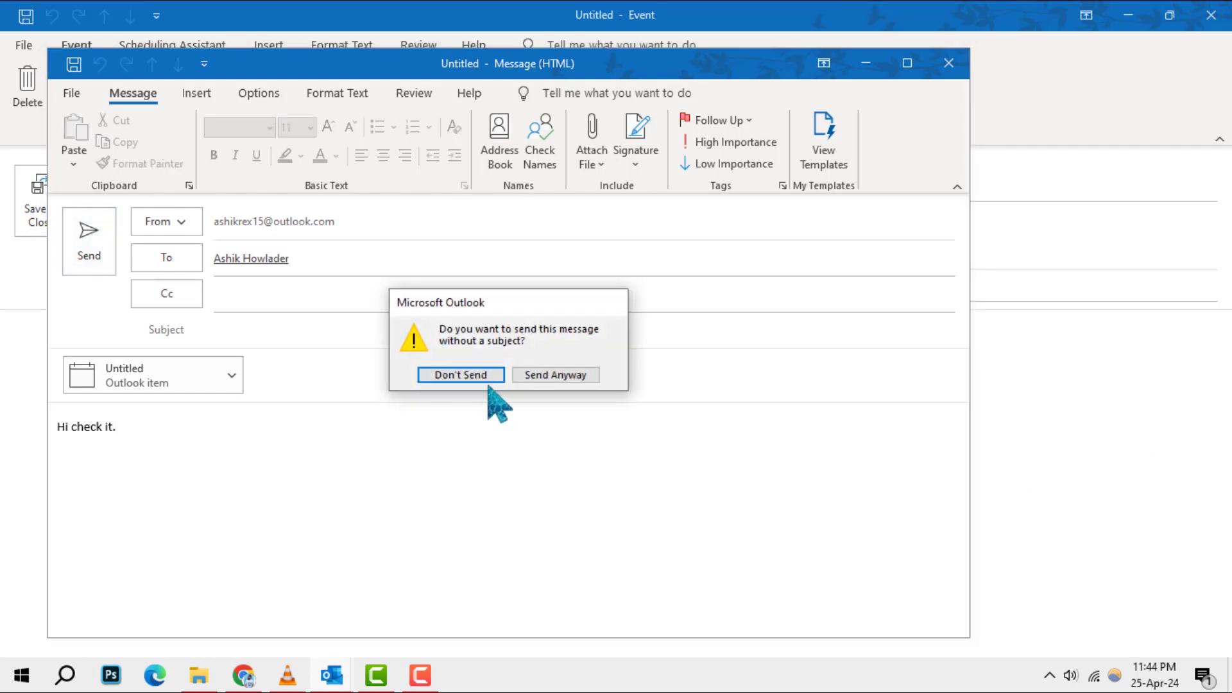
click(554, 374)
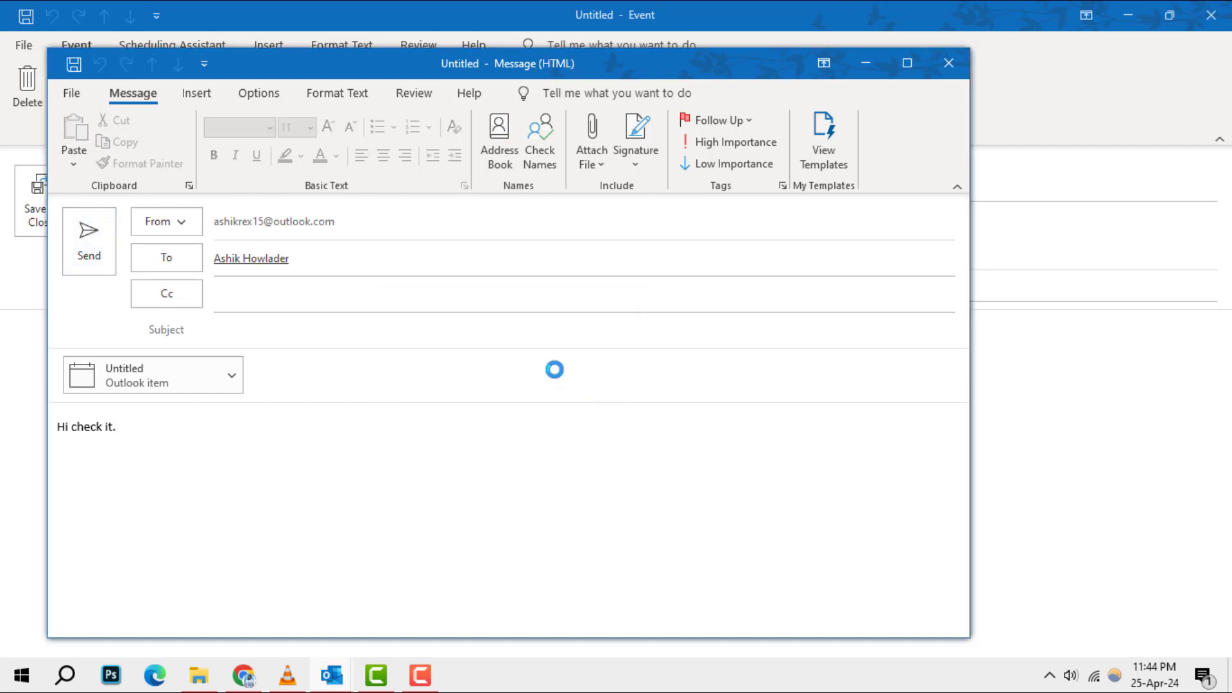